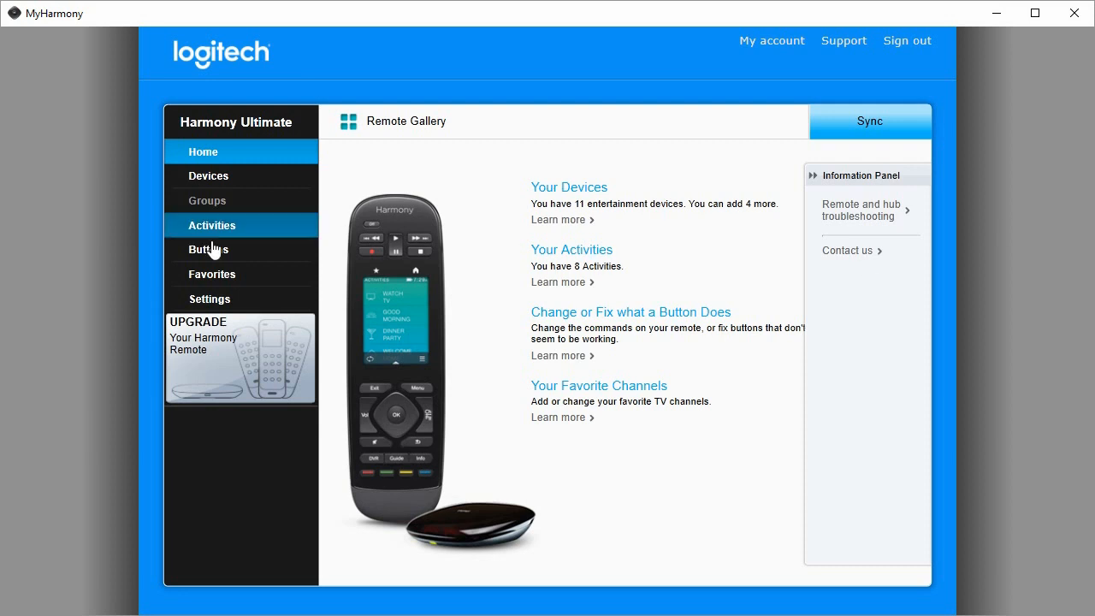
Show the screen options for the Fire TV activity via the Buttons section.
left_click(209, 249)
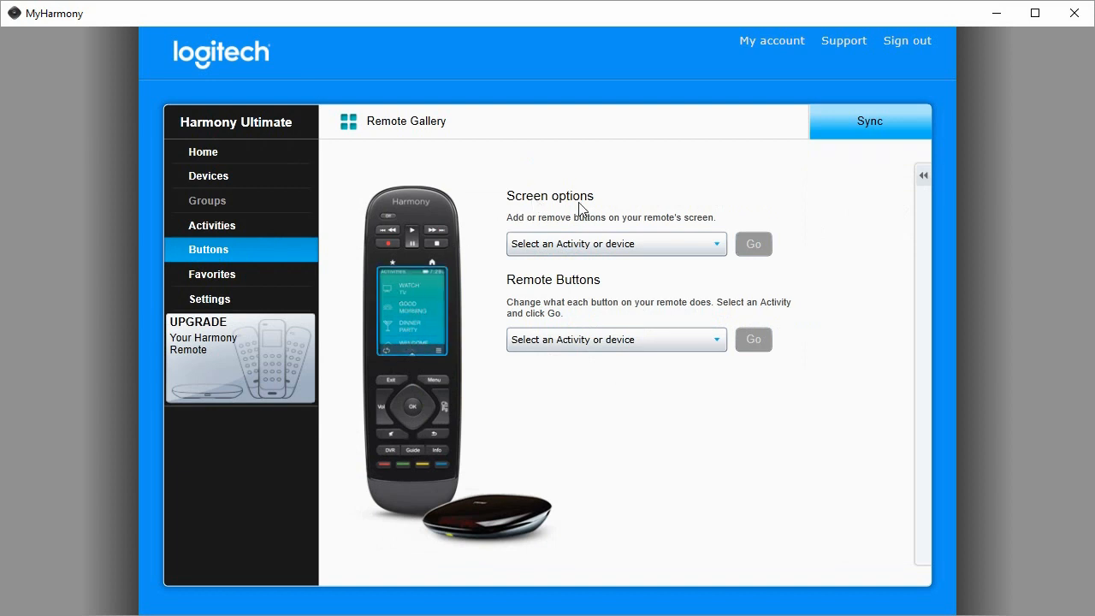
left_click(614, 243)
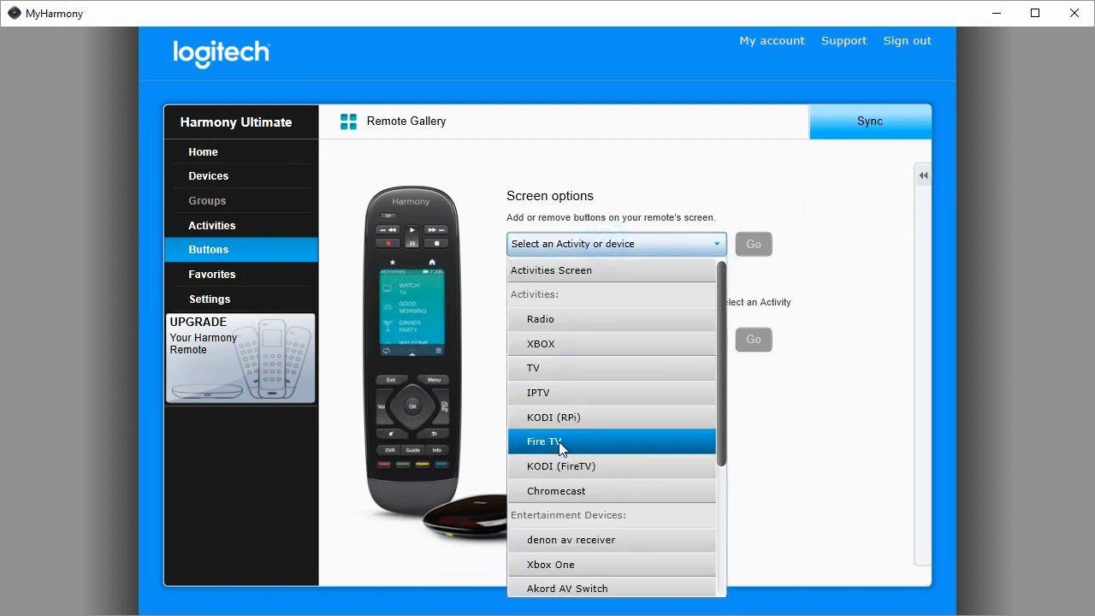
left_click(544, 442)
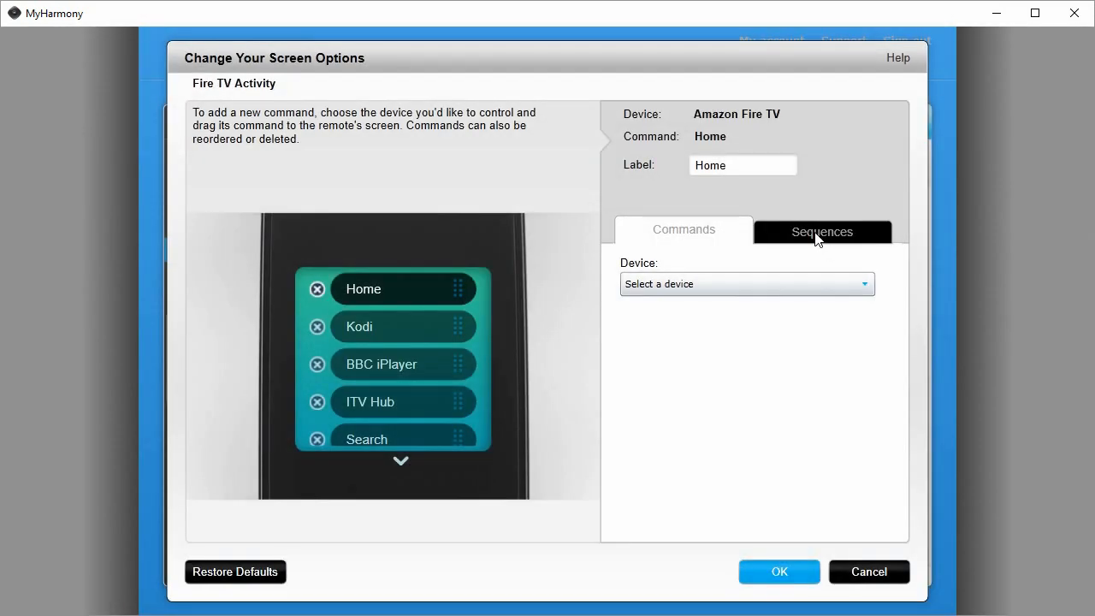
Review the Kodi sequence's steps (Home, 2 sec delay, three downs, OK) and discard without changes.
left_click(821, 230)
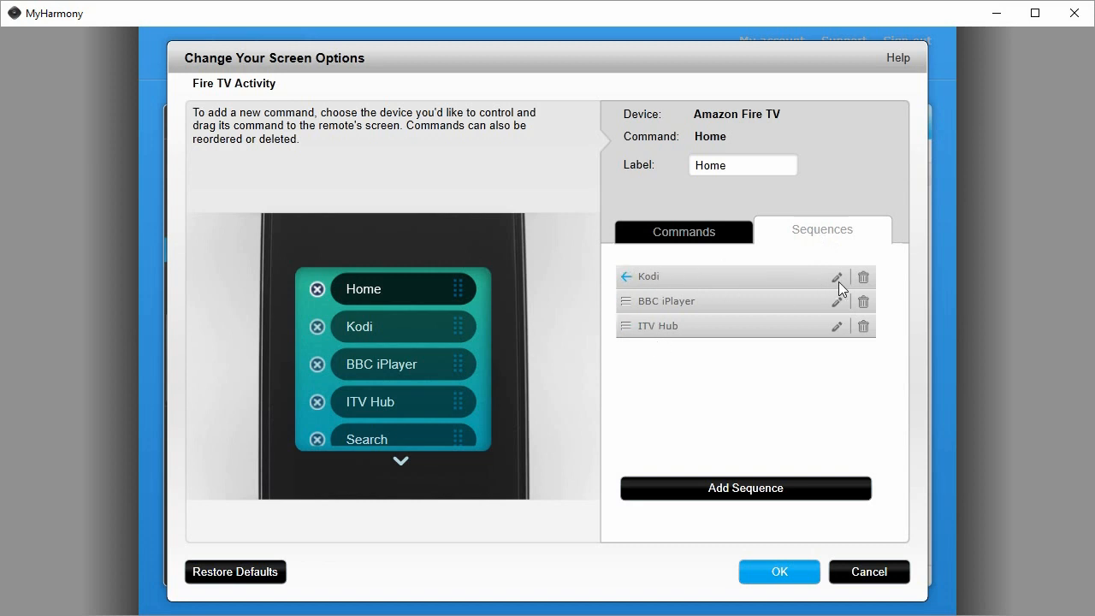
left_click(836, 277)
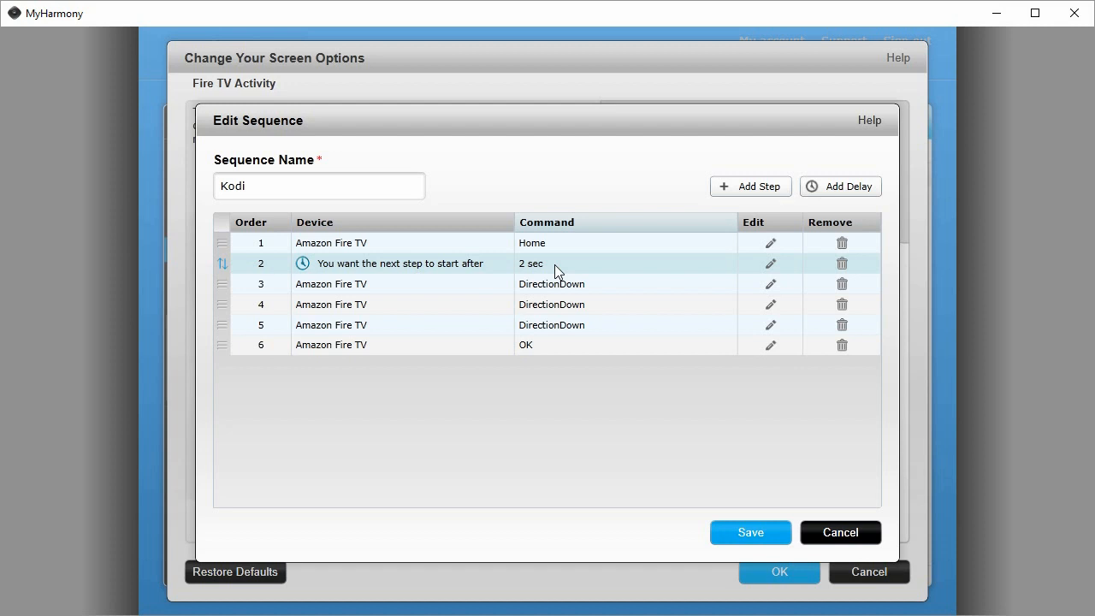
mouse_move(530, 270)
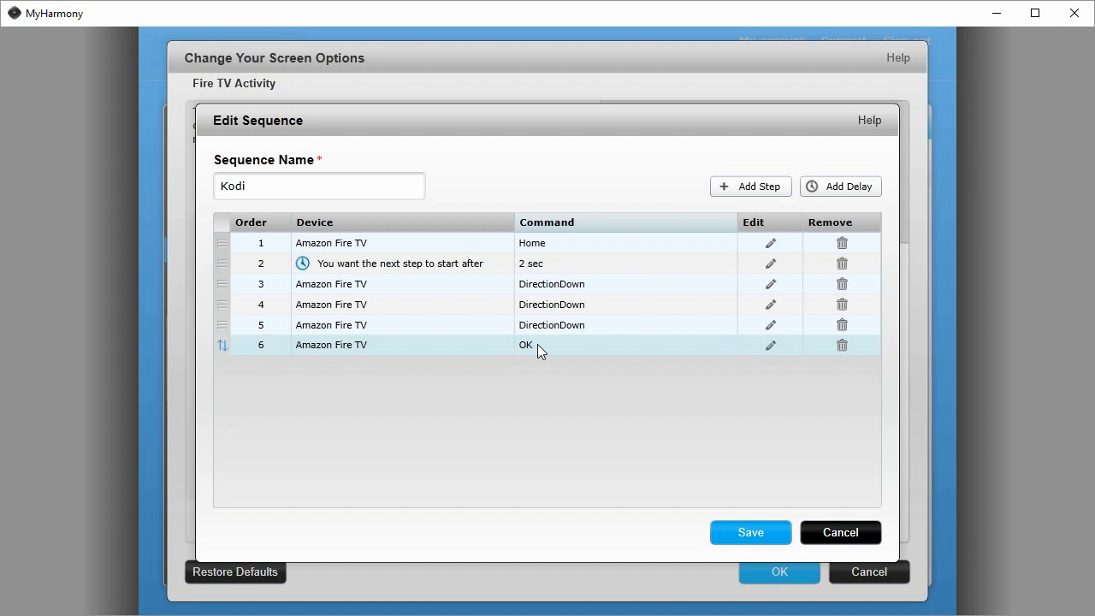
left_click(840, 532)
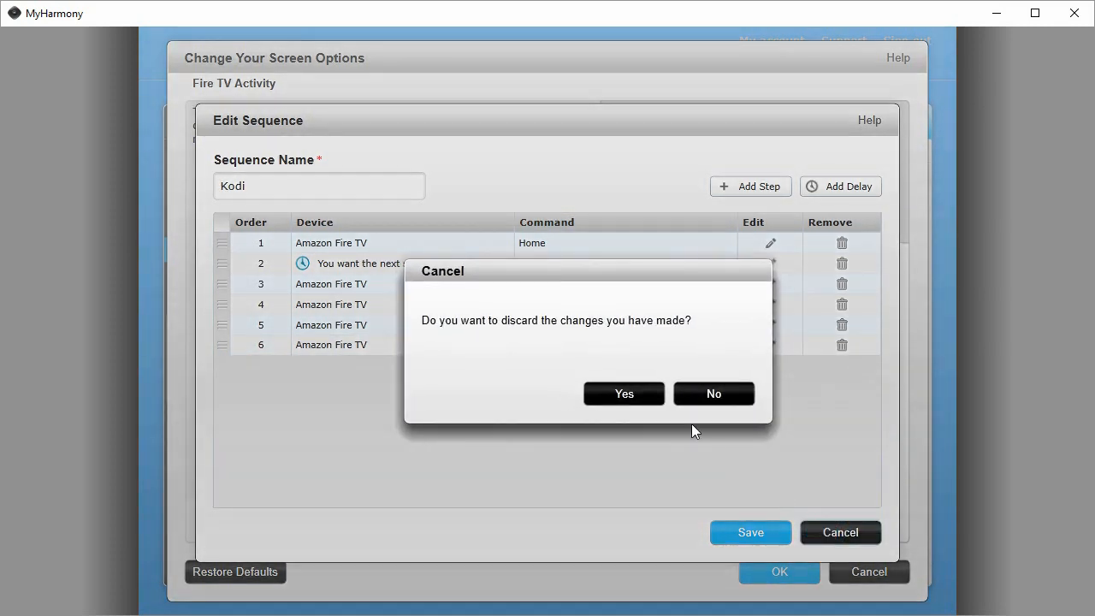
left_click(623, 394)
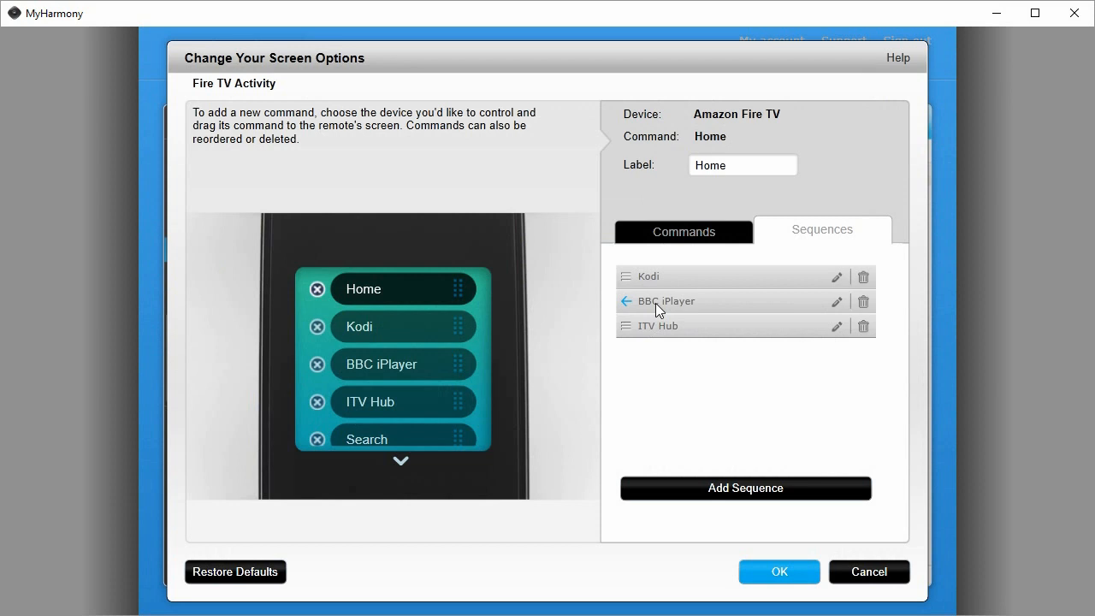
left_click(836, 301)
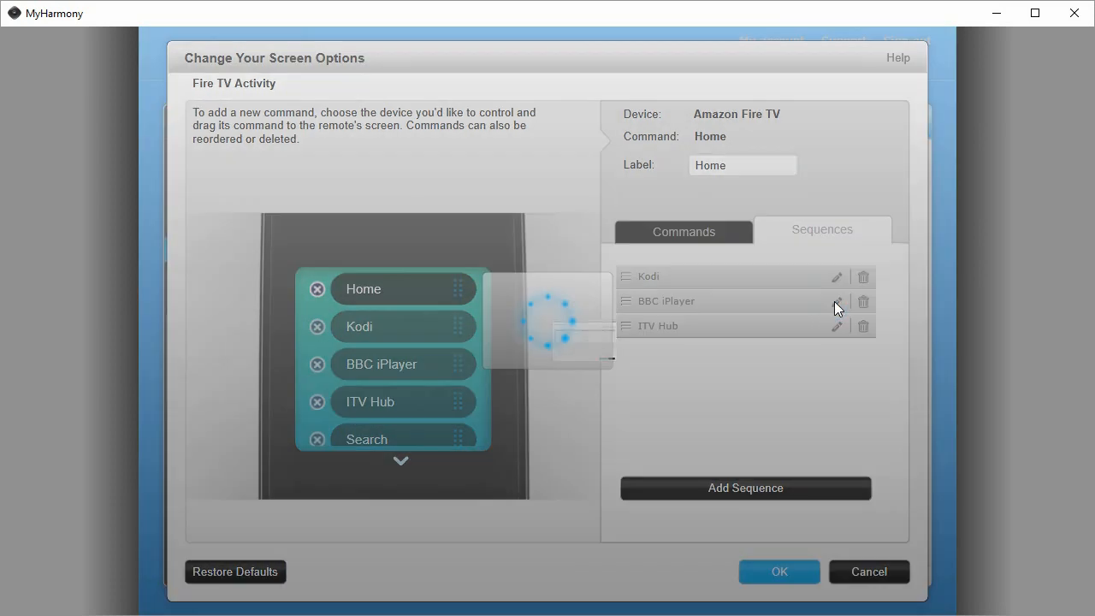
left_click(836, 301)
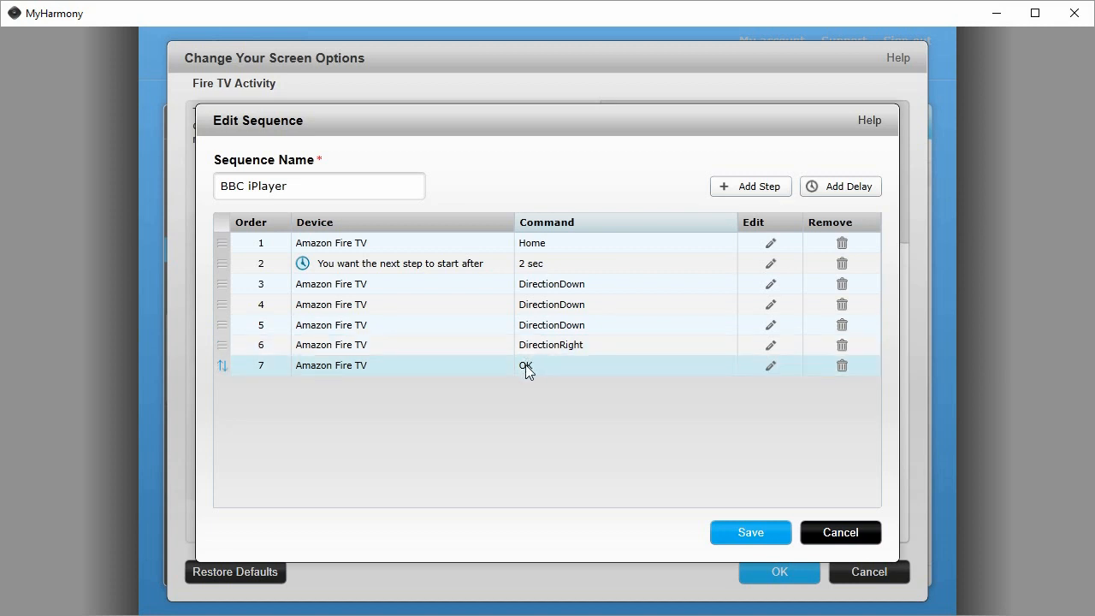
left_click(840, 532)
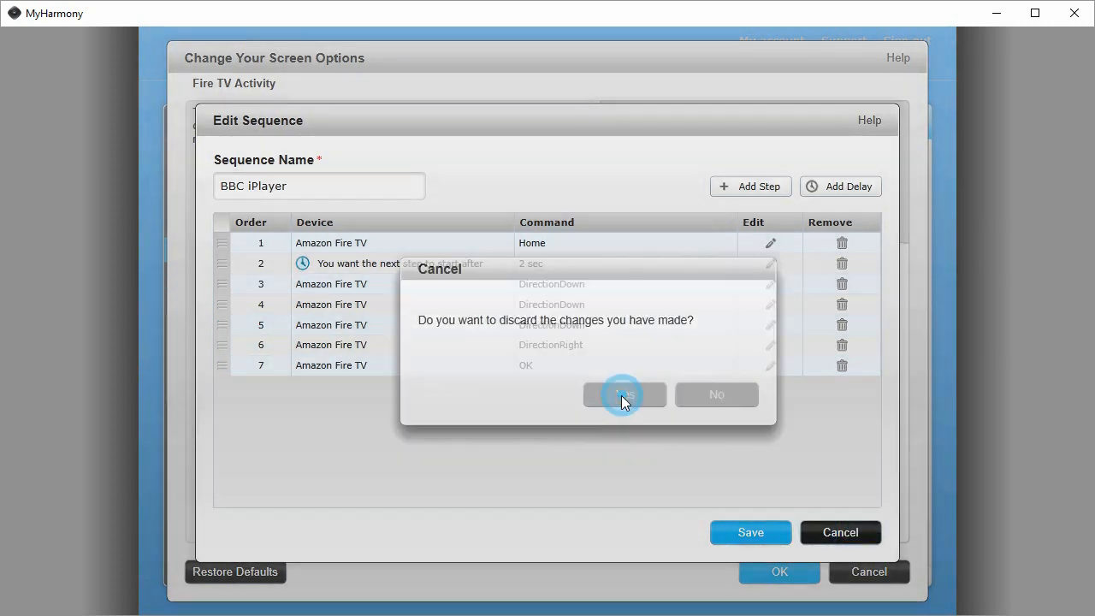
left_click(623, 393)
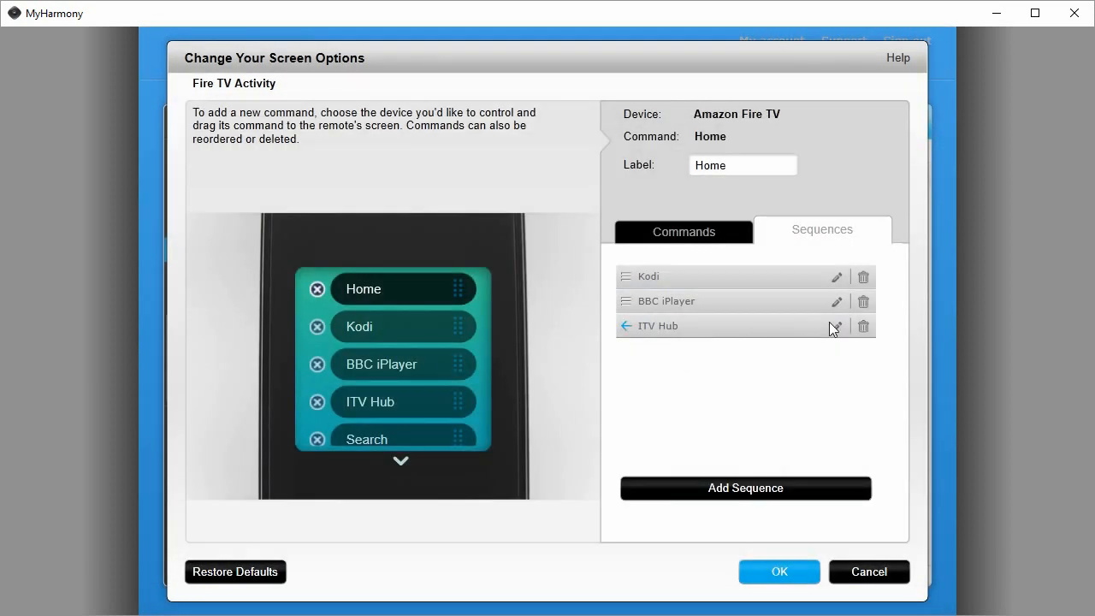
left_click(835, 324)
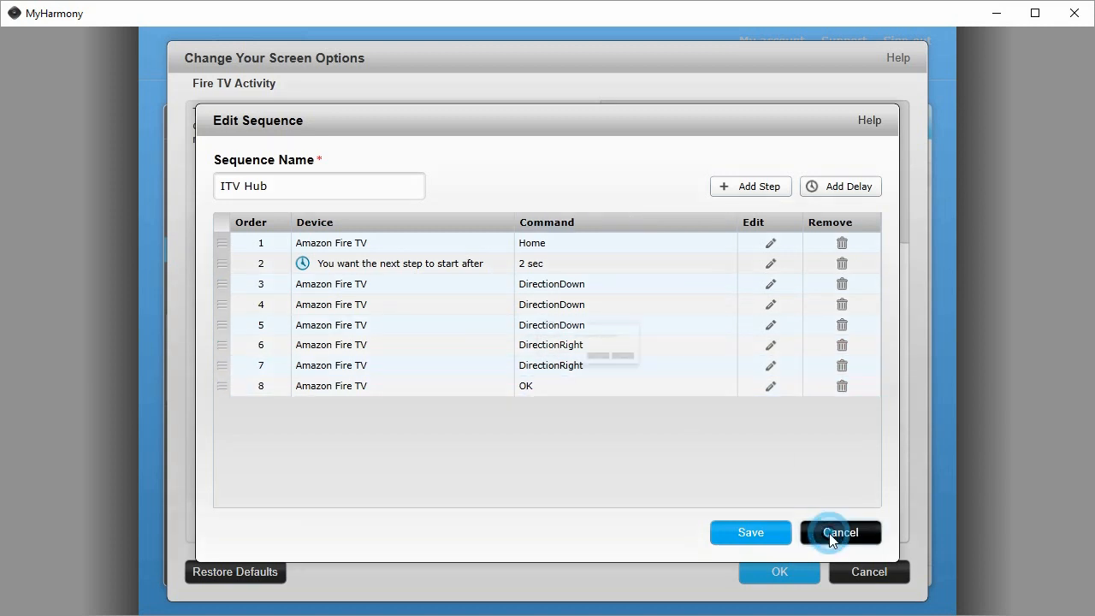
left_click(840, 531)
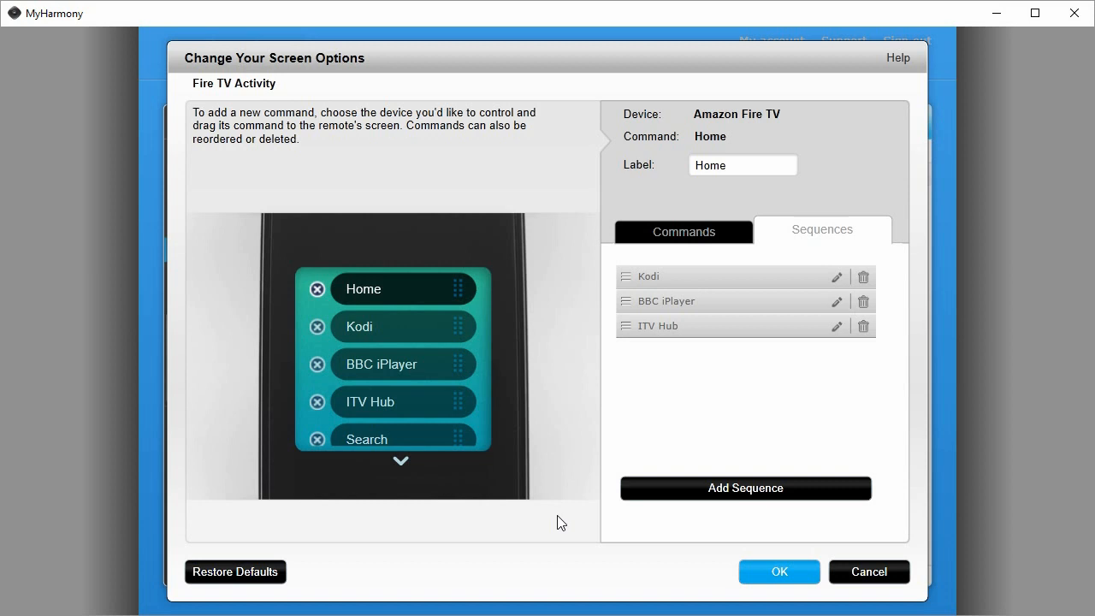
mouse_move(734, 499)
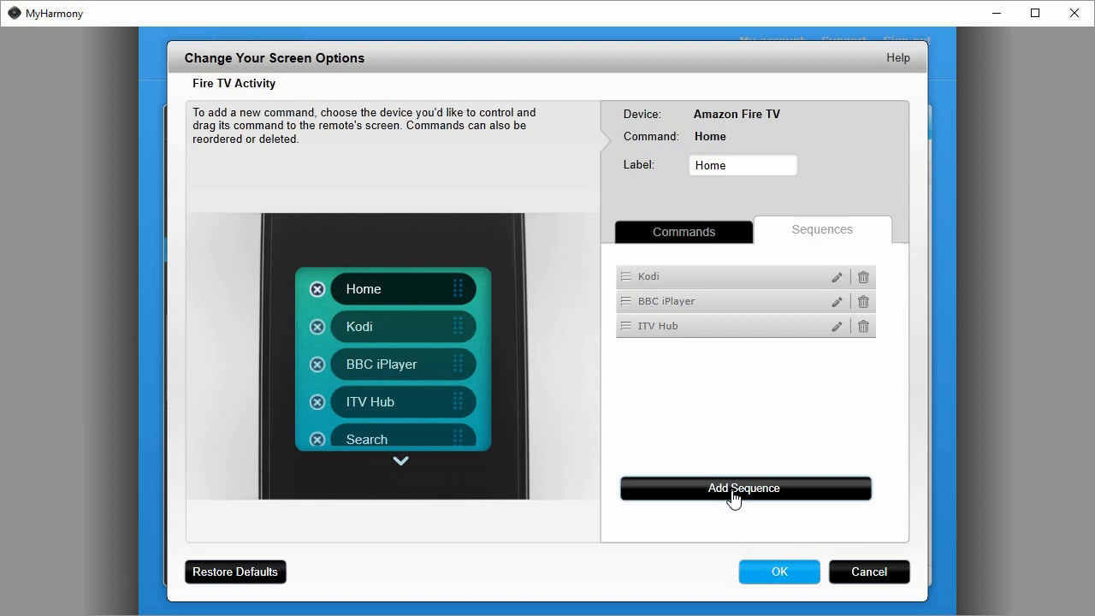
Create a sequence named Plex ending with an OK step after Home, delay, downs and rights.
left_click(744, 488)
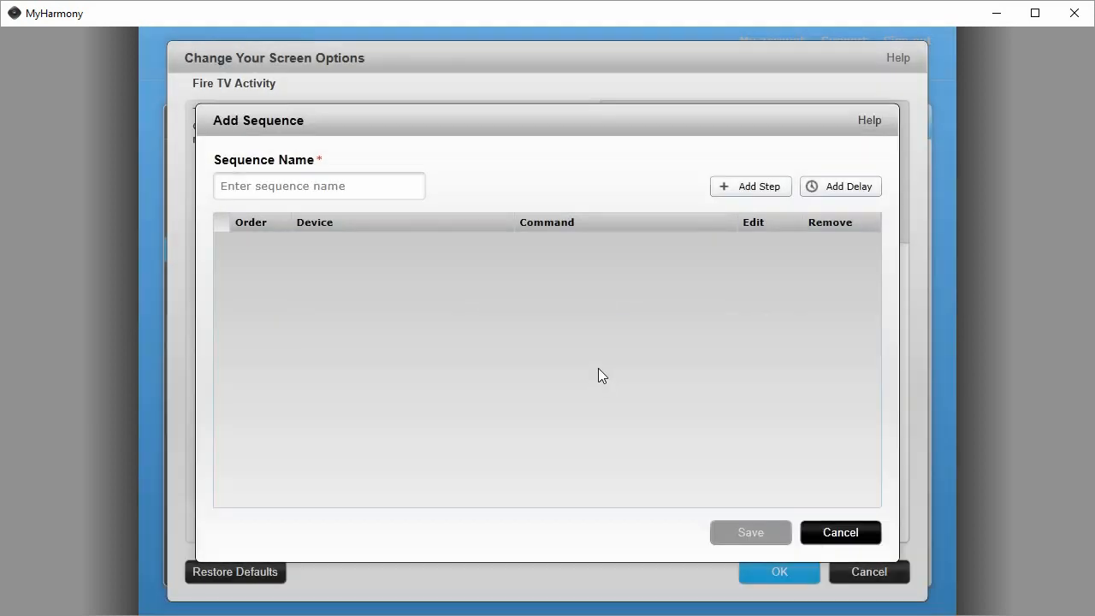
left_click(318, 185)
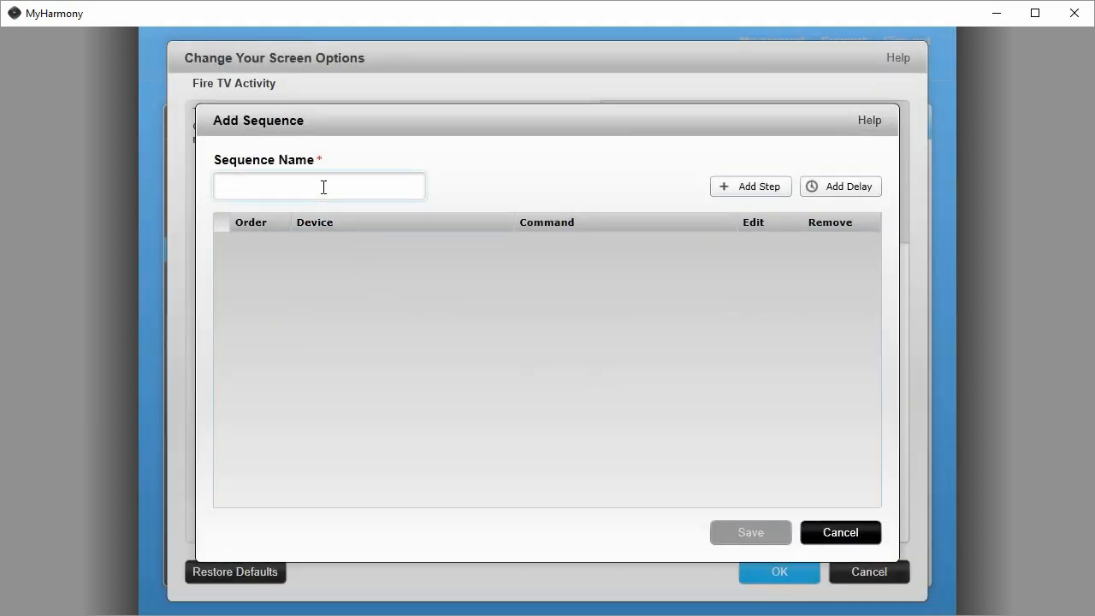
type("Plex")
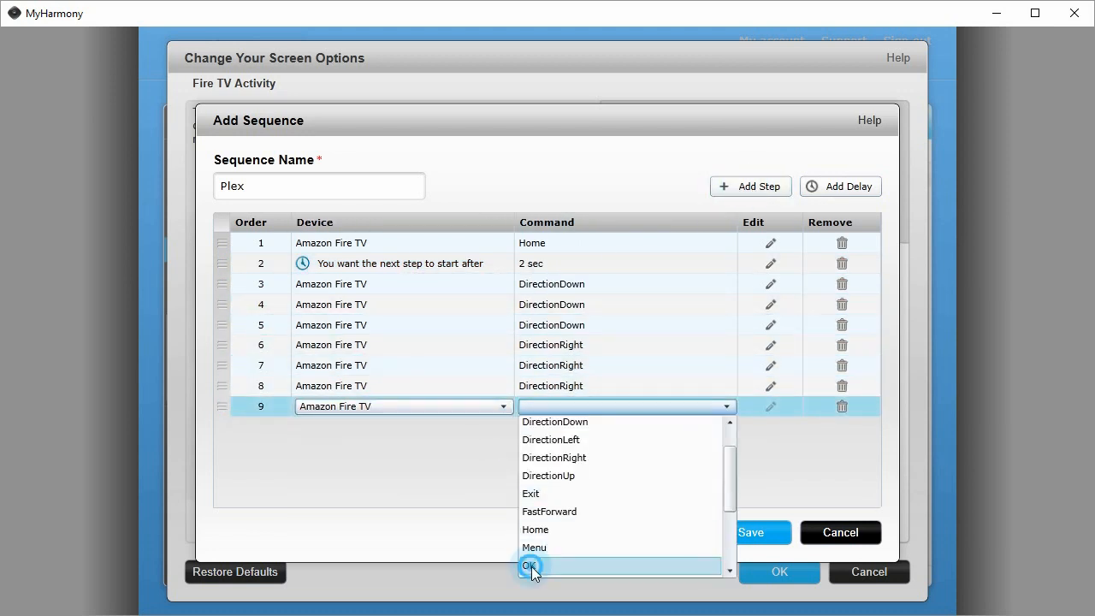
left_click(530, 566)
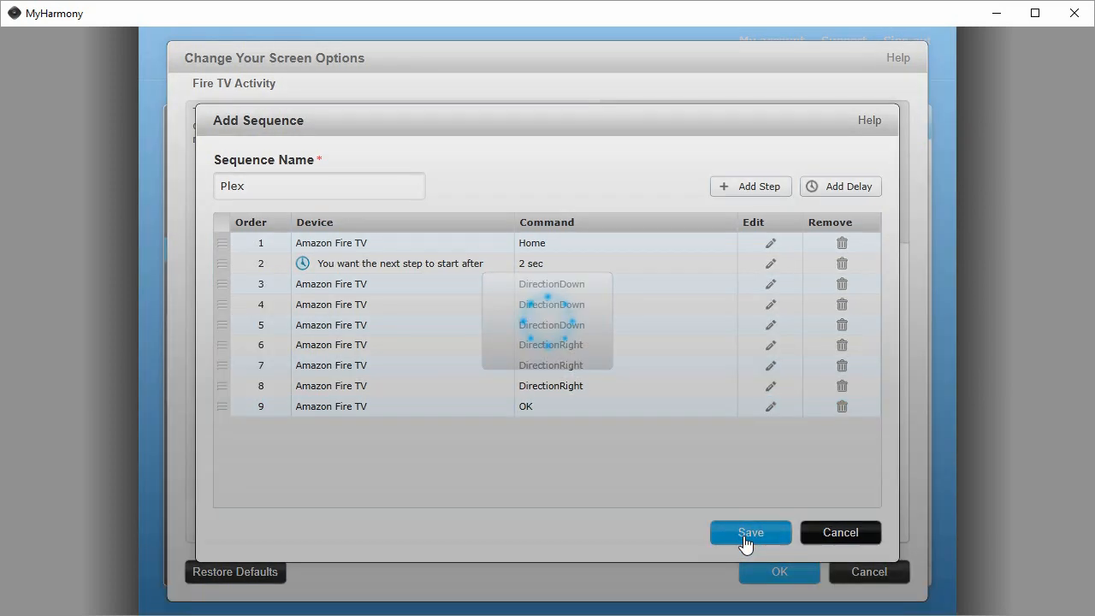
Save the Plex sequence and apply the updated Fire TV screen options.
left_click(749, 532)
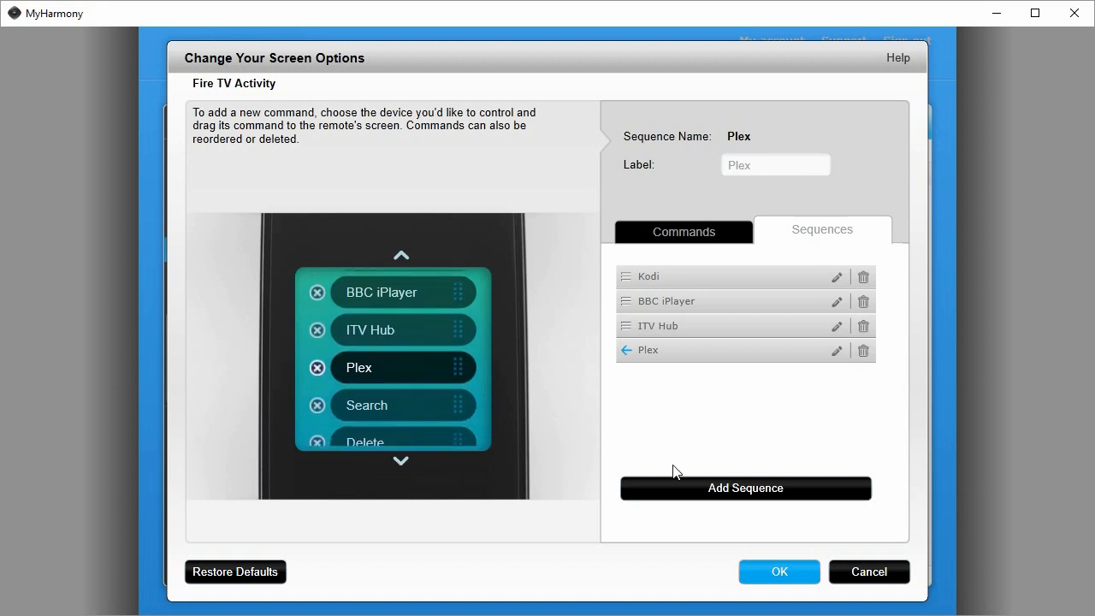
left_click(777, 571)
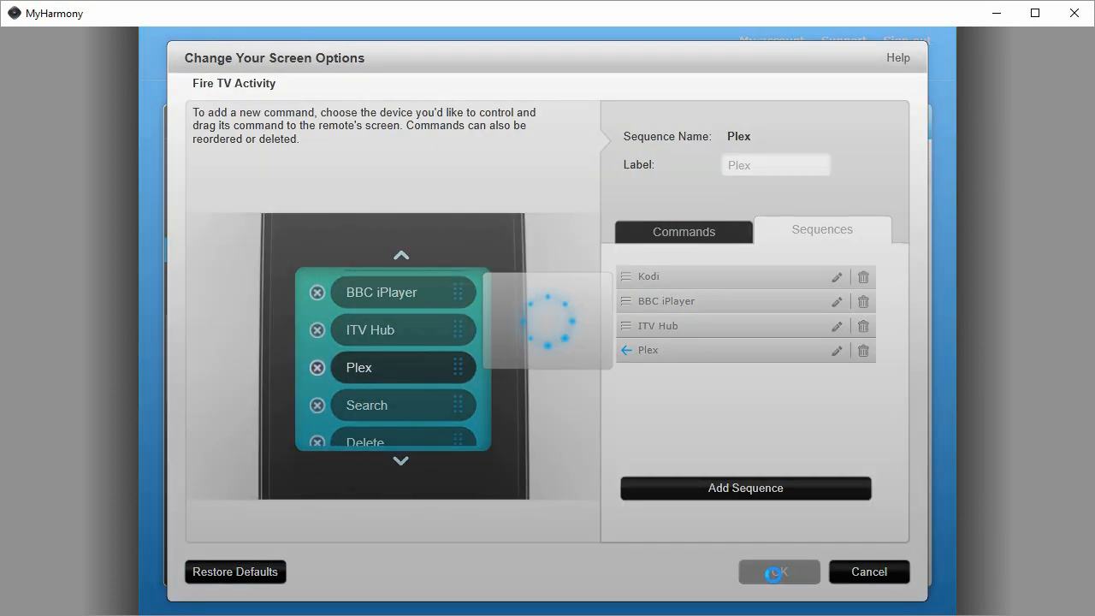
left_click(776, 571)
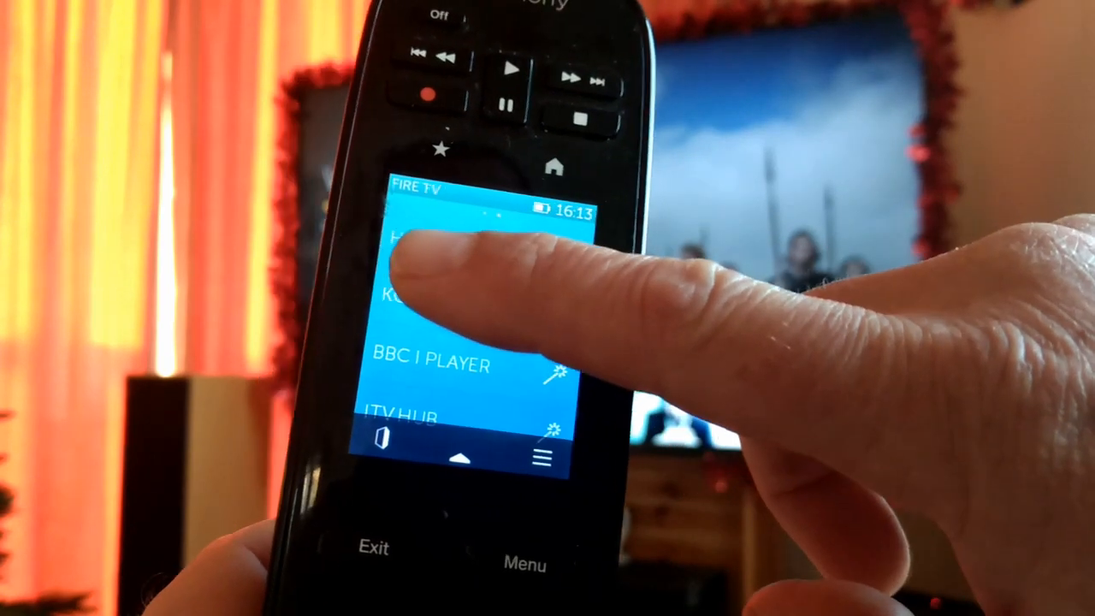
Try a Fire TV command on the remote's touchscreen after syncing.
left_click(411, 300)
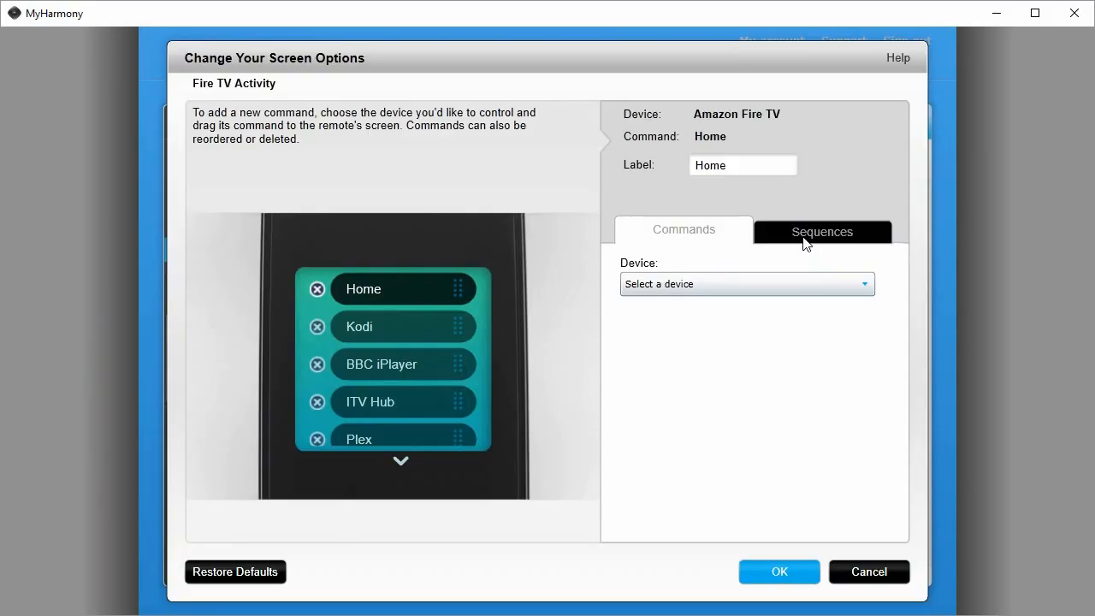
Reopen the Plex sequence to view its added 1 sec delay, then cancel without saving.
left_click(821, 231)
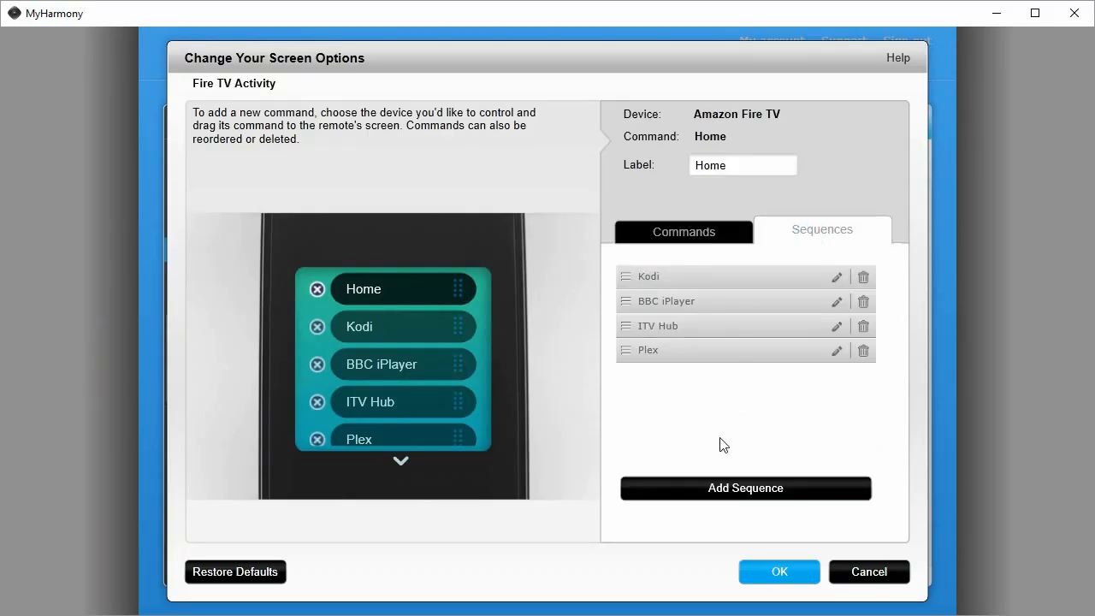
left_click(746, 487)
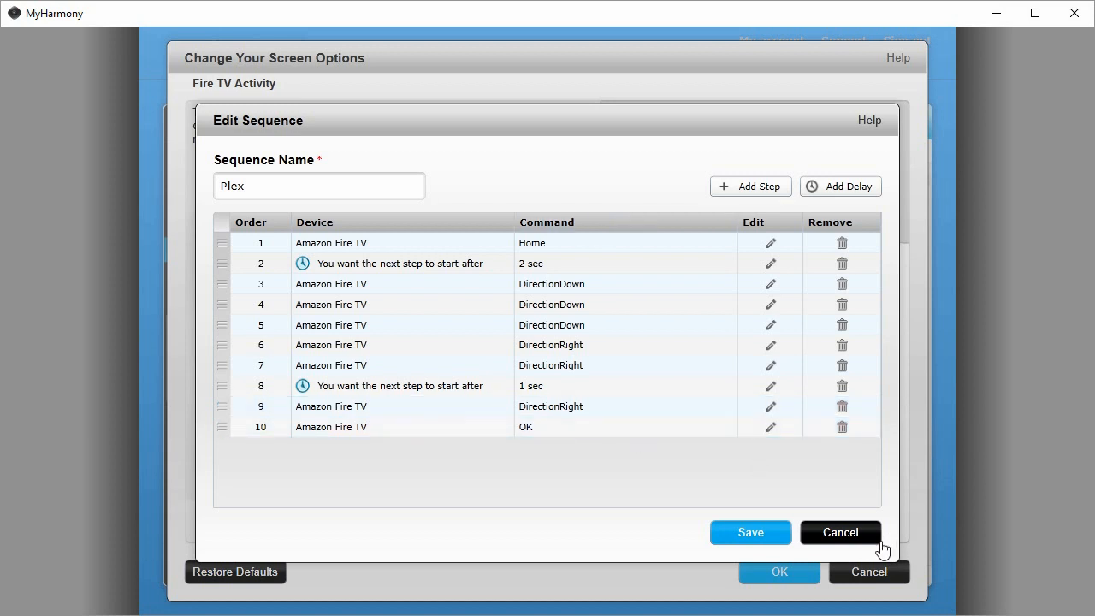
left_click(840, 532)
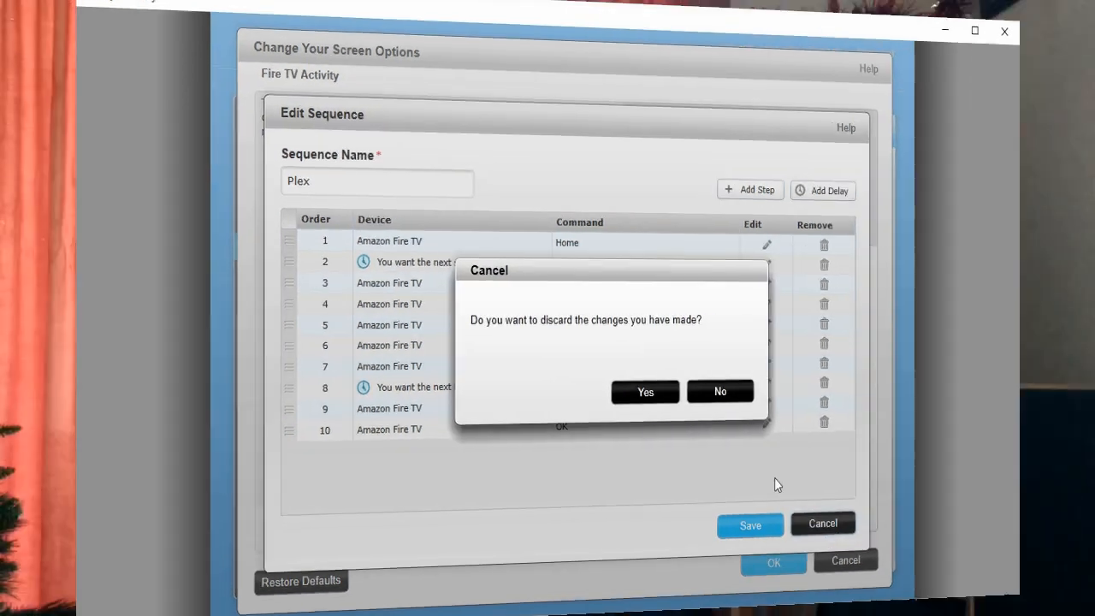